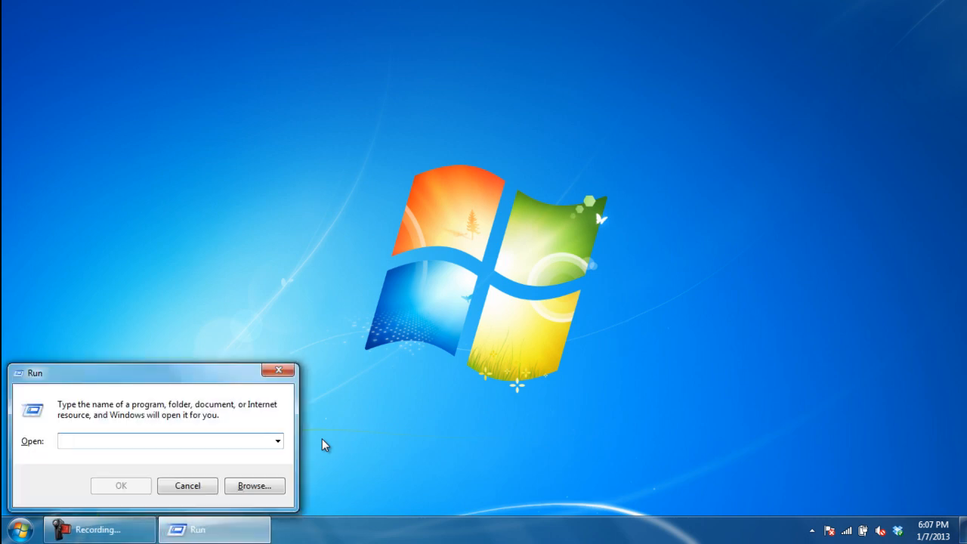
# Run Firefox.exe -P so the Choose User Profile window appears
pyautogui.write('Firefo')
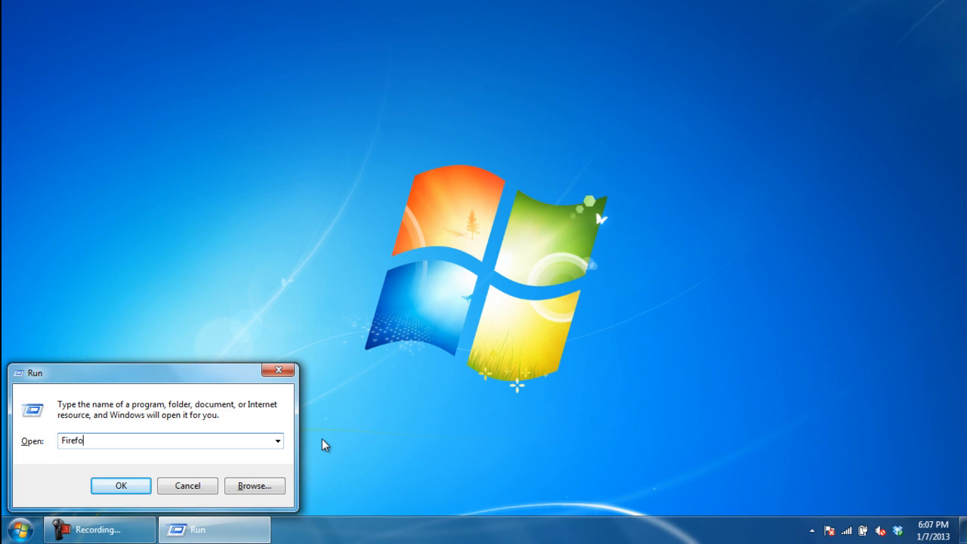
pyautogui.write('x.exe -P')
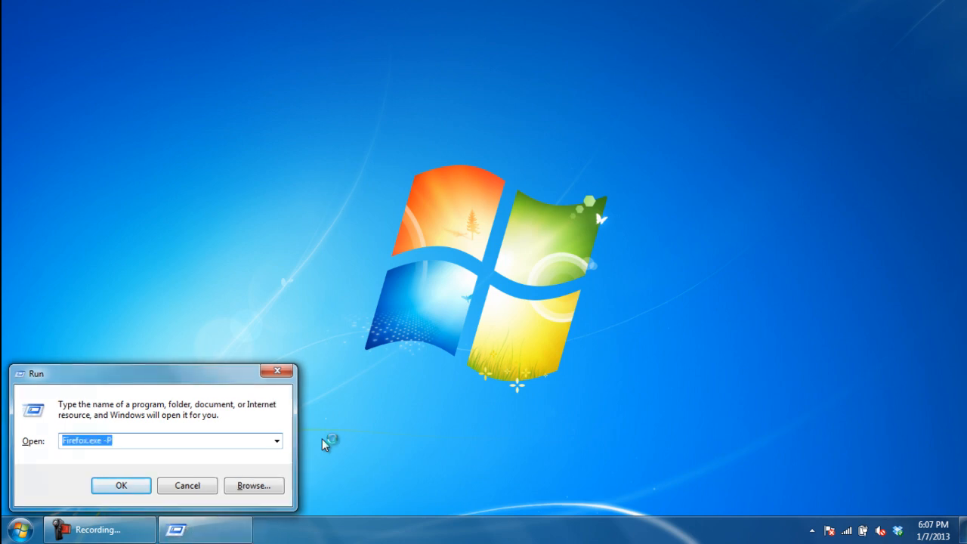
pyautogui.click(120, 487)
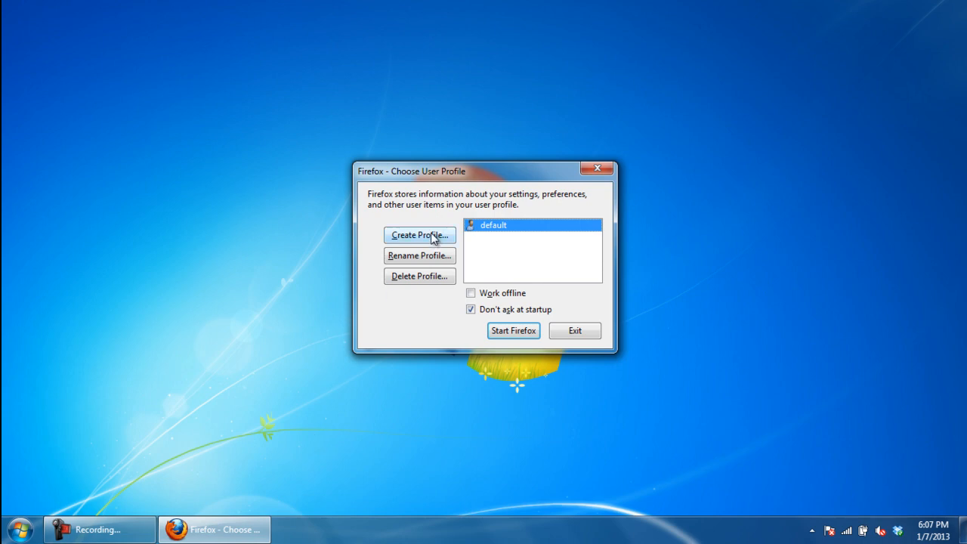
# Create a new profile named TestProfile1 through the Create Profile wizard
pyautogui.click(420, 235)
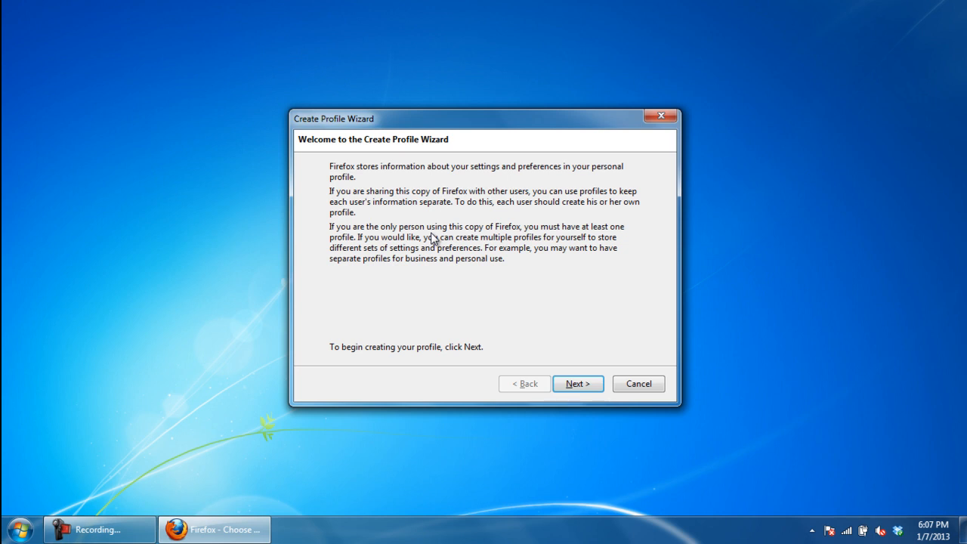
pyautogui.click(577, 384)
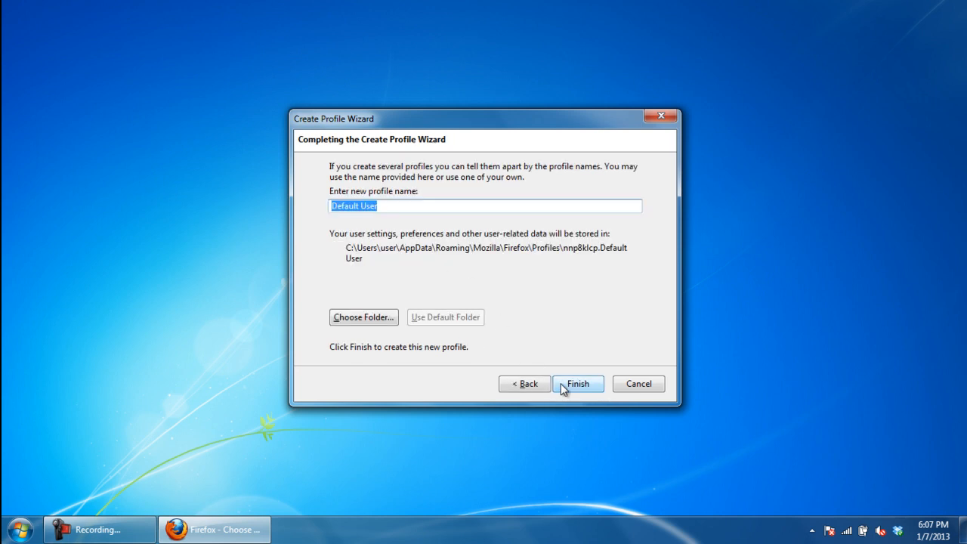
pyautogui.moveTo(495, 329)
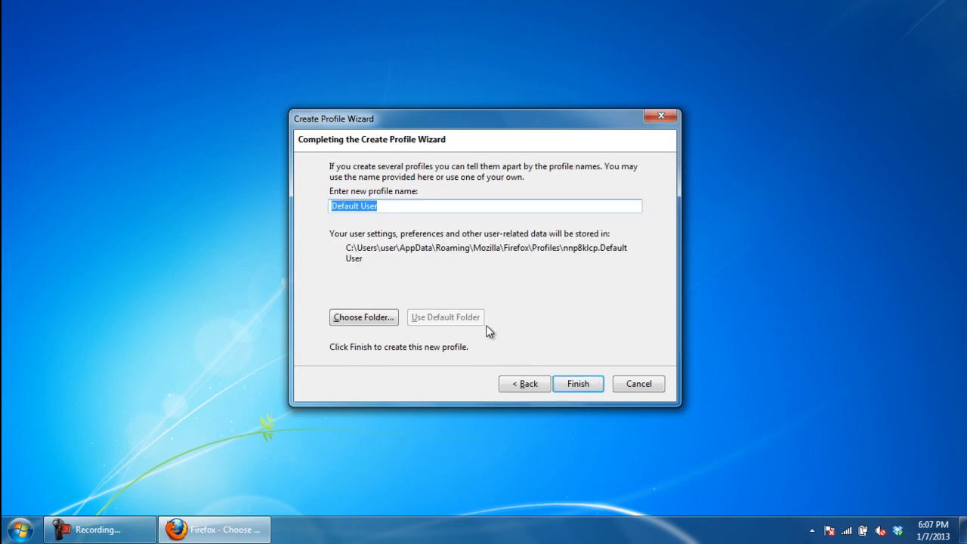
pyautogui.write('Default')
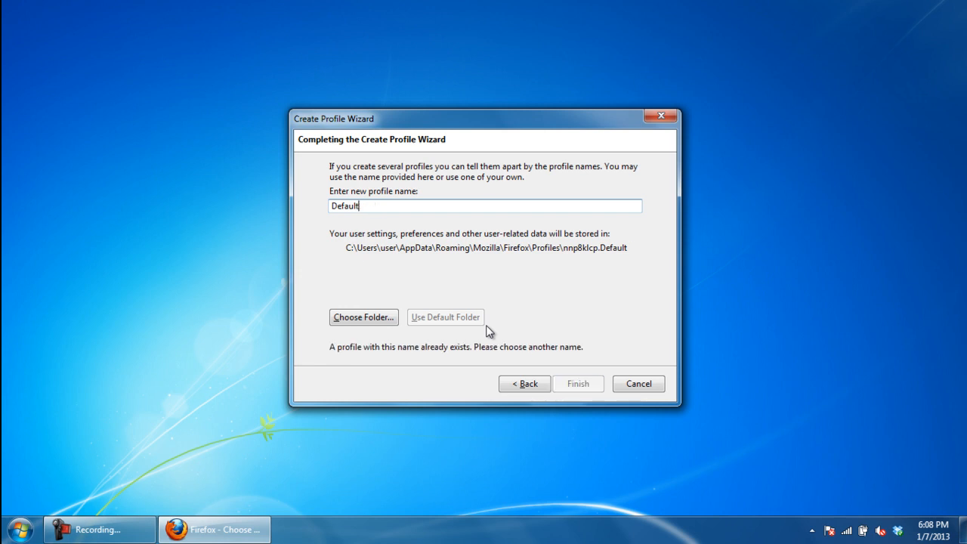
pyautogui.write('TestProfile1')
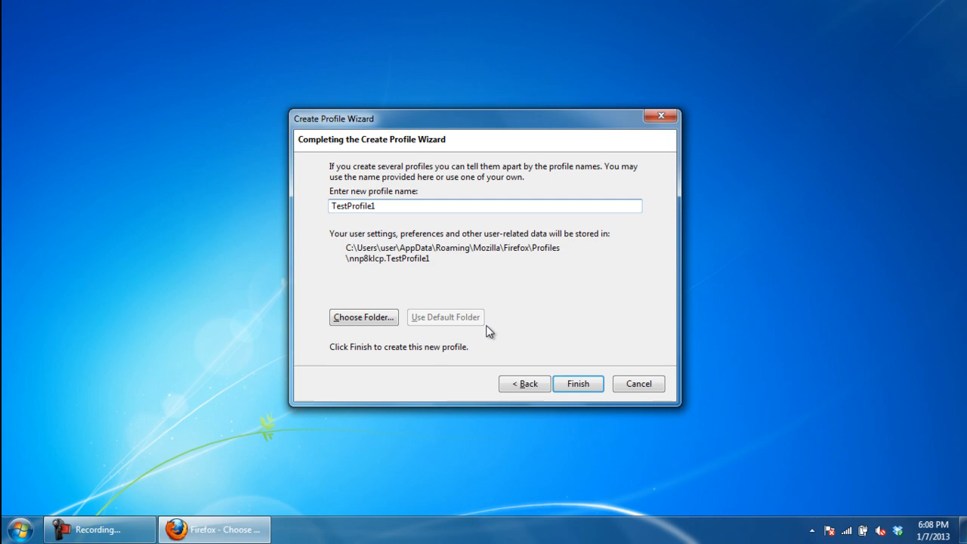
pyautogui.click(577, 384)
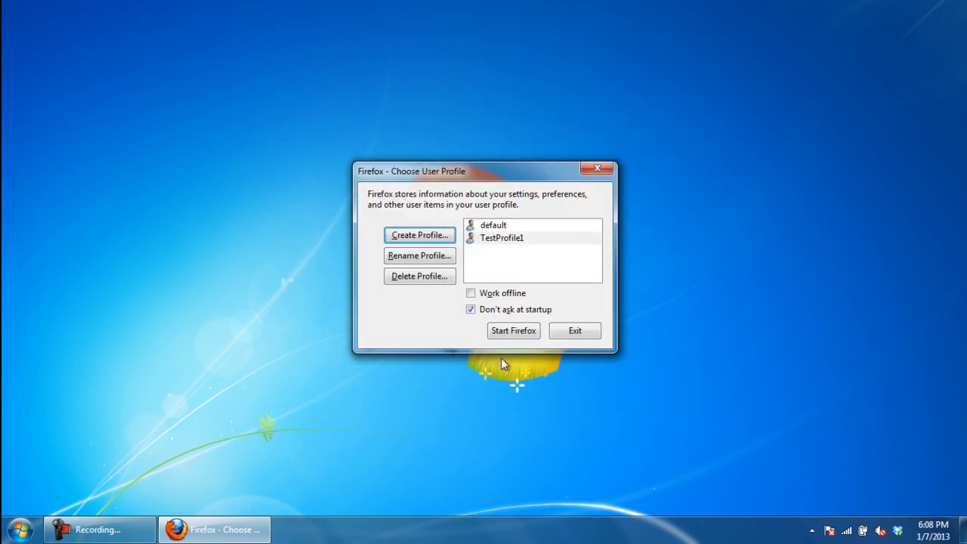
# Create a second profile TestProfile2 and exit the Profile Manager
pyautogui.click(418, 235)
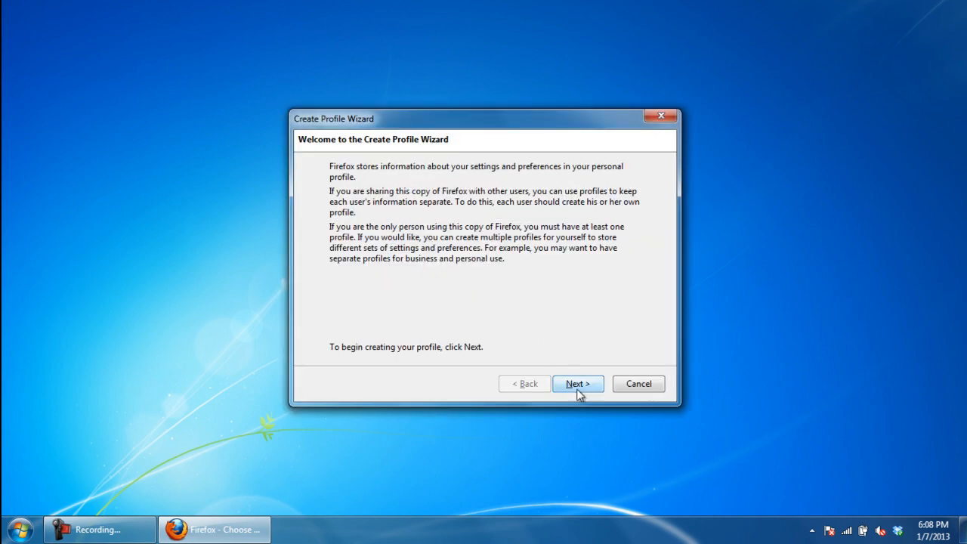
pyautogui.click(577, 384)
pyautogui.write('TestProfile2')
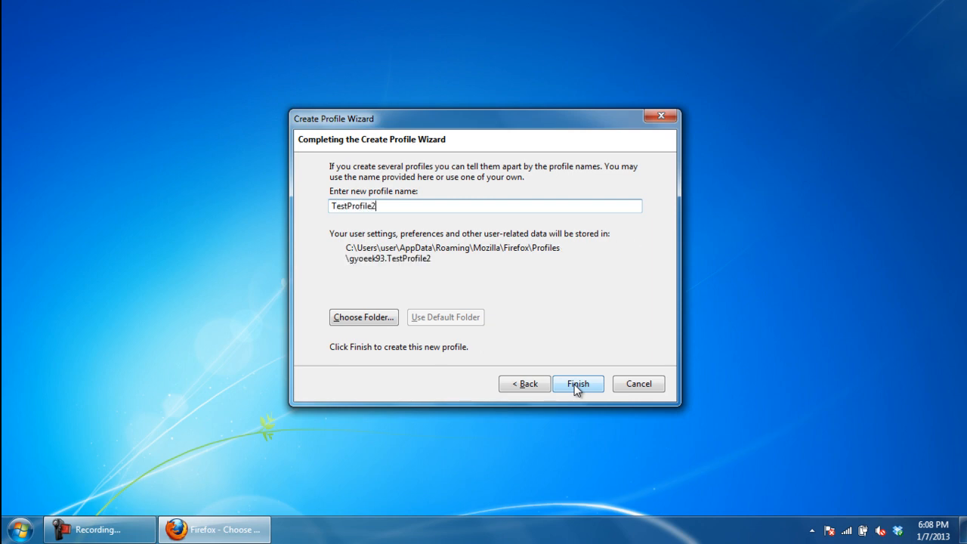
pyautogui.click(576, 384)
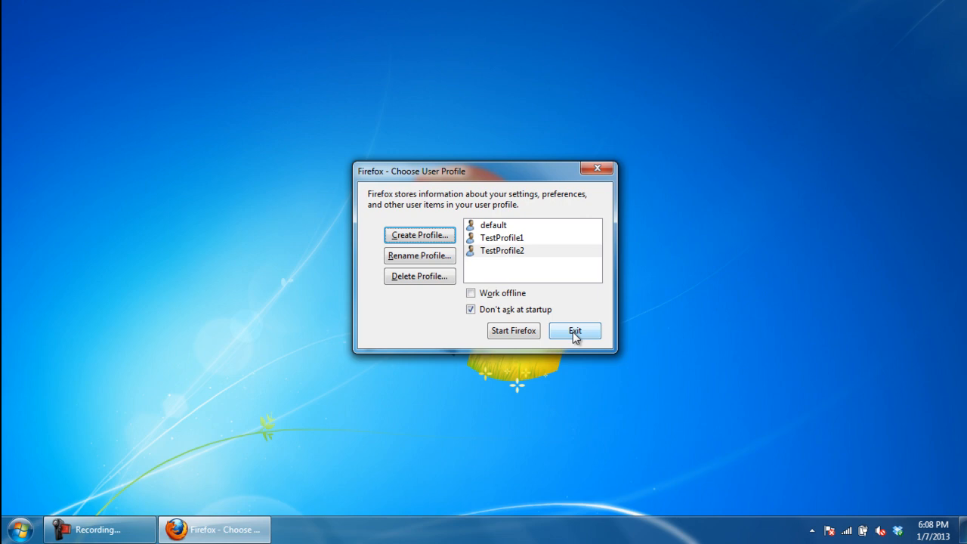
pyautogui.click(574, 331)
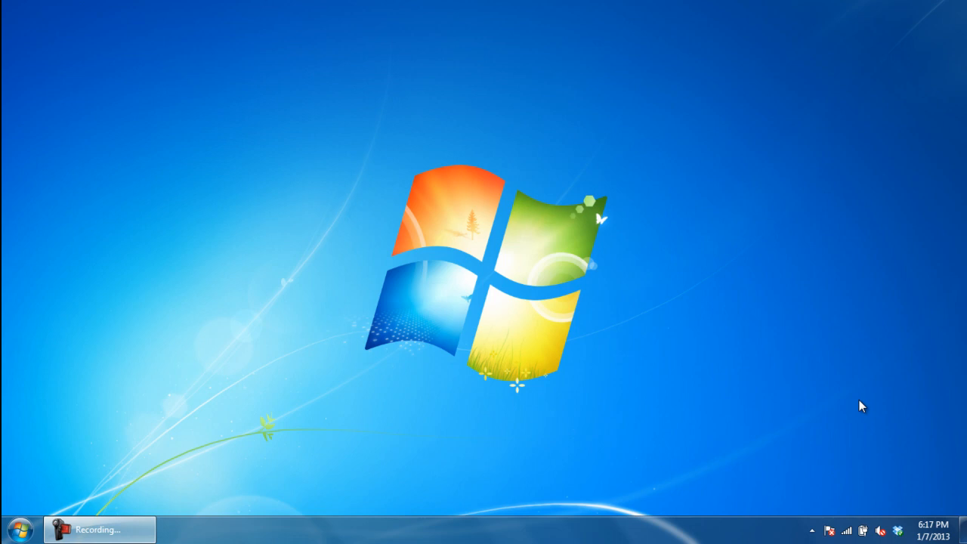
# Run firefox.exe -P TestProfile1 -no-remote to start Firefox under TestProfile1
pyautogui.press('Win+r')
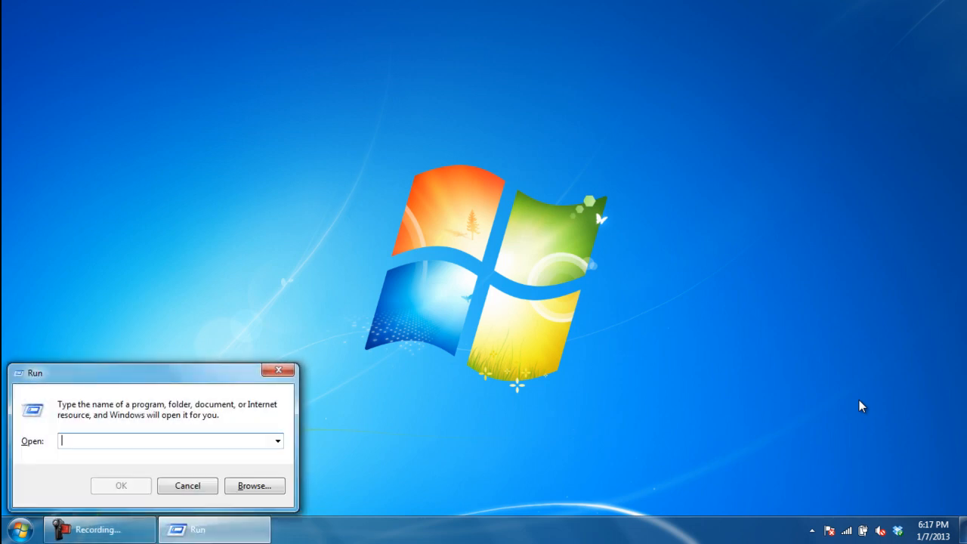
pyautogui.write('firefox.exe -P TestProfile1 -no-remote')
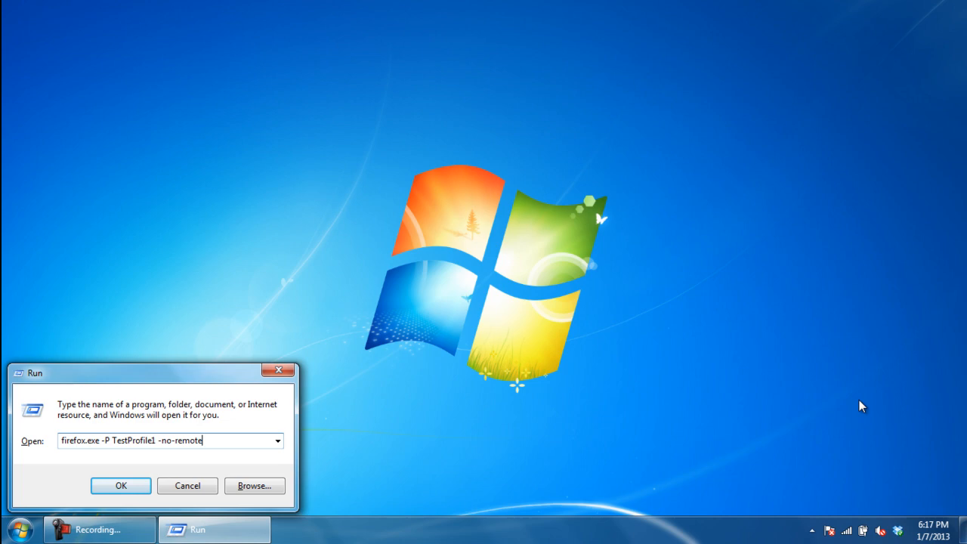
pyautogui.click(122, 485)
pyautogui.write('2')
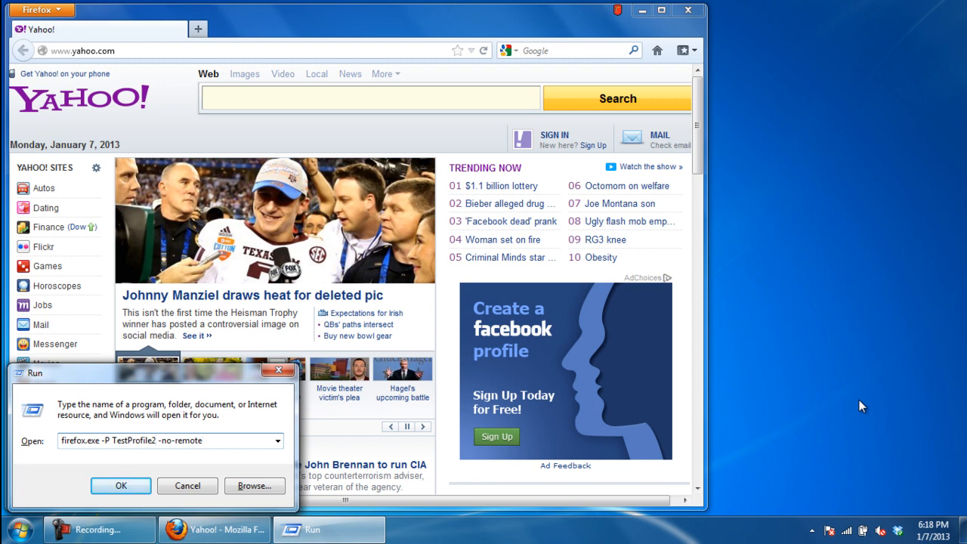
# Run firefox.exe -P TestProfile2 -no-remote to start a second session under TestProfile2
pyautogui.click(121, 486)
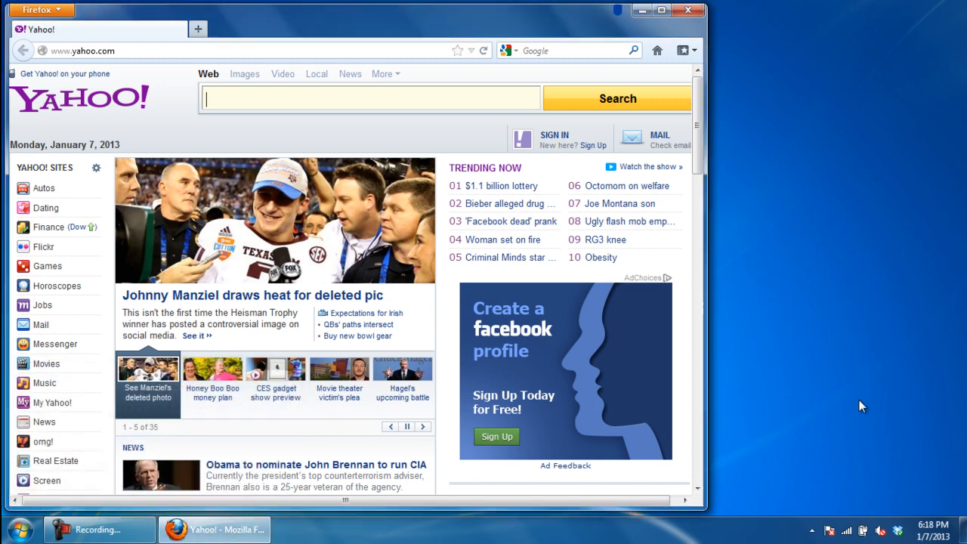